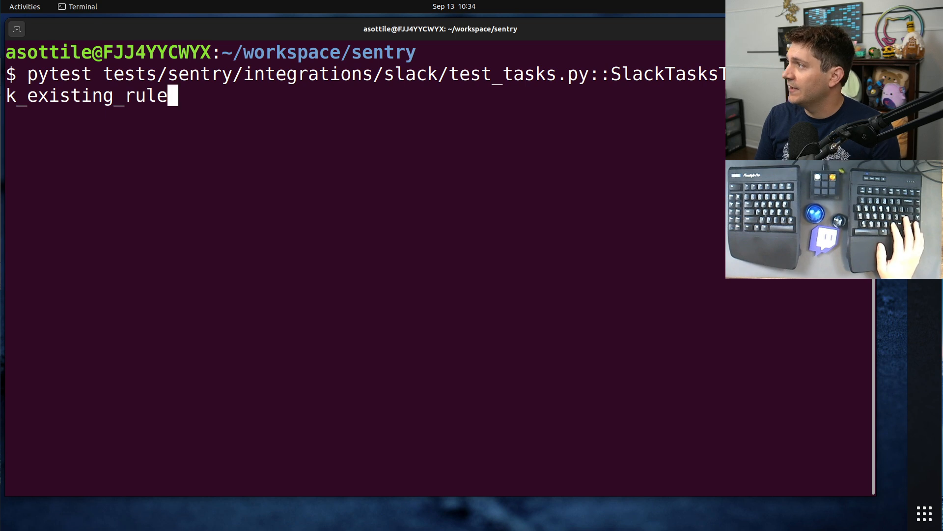
# - Run SlackTasksTest::test_task_existing_rule alone and see it fail on the actions assertion
pyautogui.press('Return')
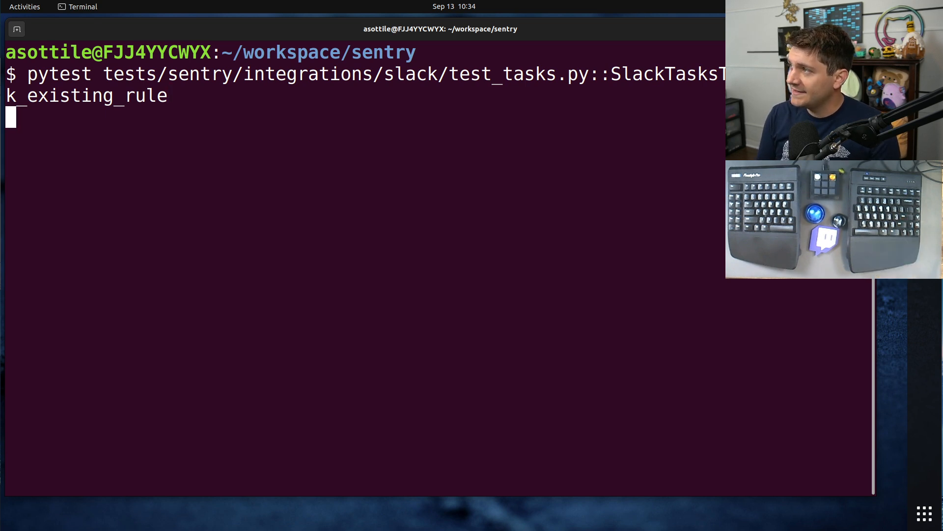
pyautogui.press('Return')
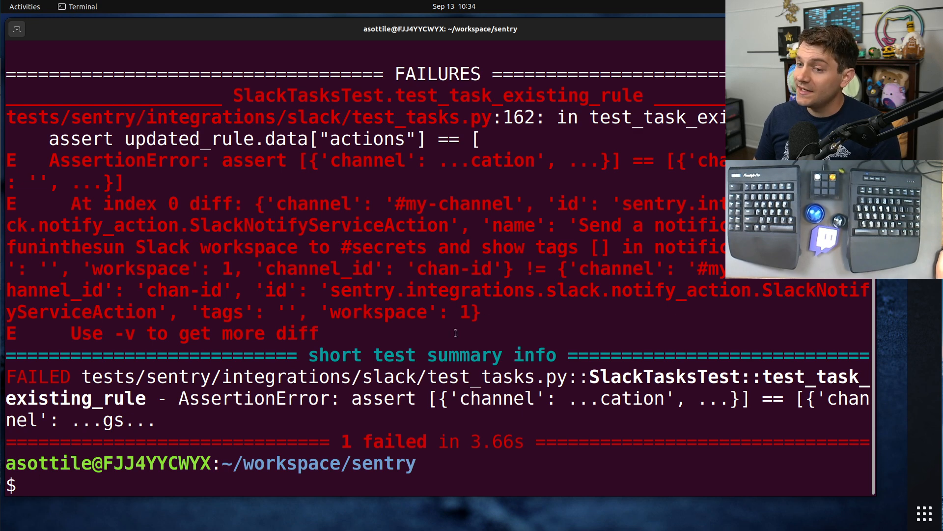
pyautogui.moveTo(512, 293)
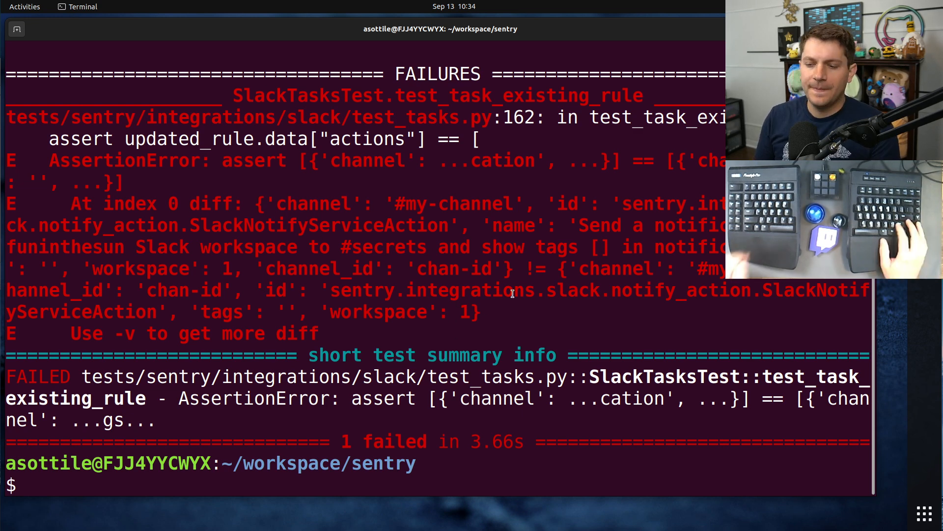
pyautogui.write('pytest tests/sentry/integrations/slack/test_tasks.py::SlackTasksTest::test_task_existing_rule')
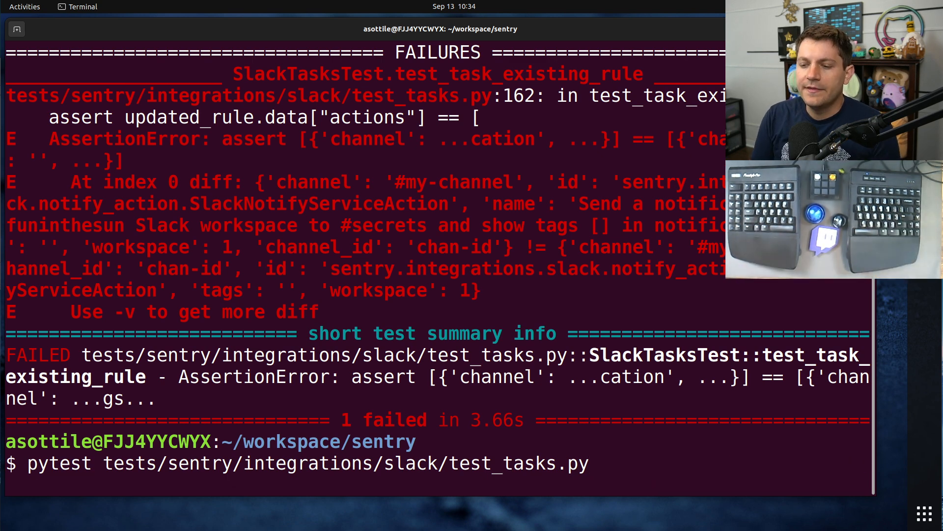
# - Run all of tests/sentry/integrations/slack/test_tasks.py, with all 16 tests passing, then select its file path
pyautogui.press('Return')
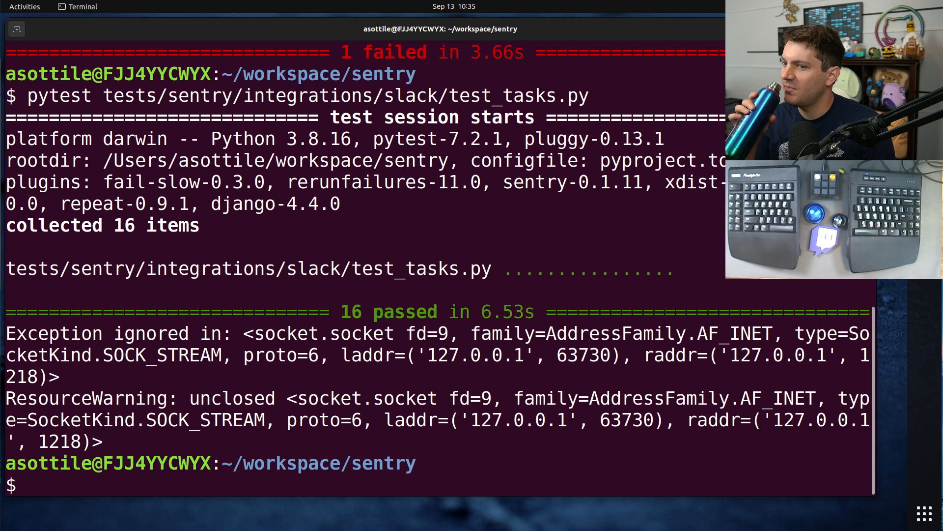
pyautogui.click(27, 485)
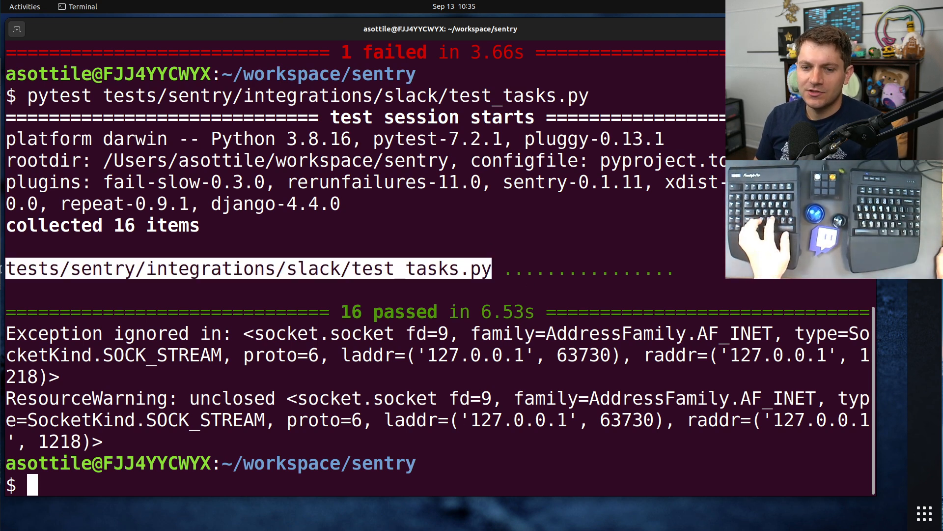
# - Open test_tasks.py with nano and search for the test_task_existing_rule definition
pyautogui.write('nano tests/sentry/integrations/slack/test_tasks.py')
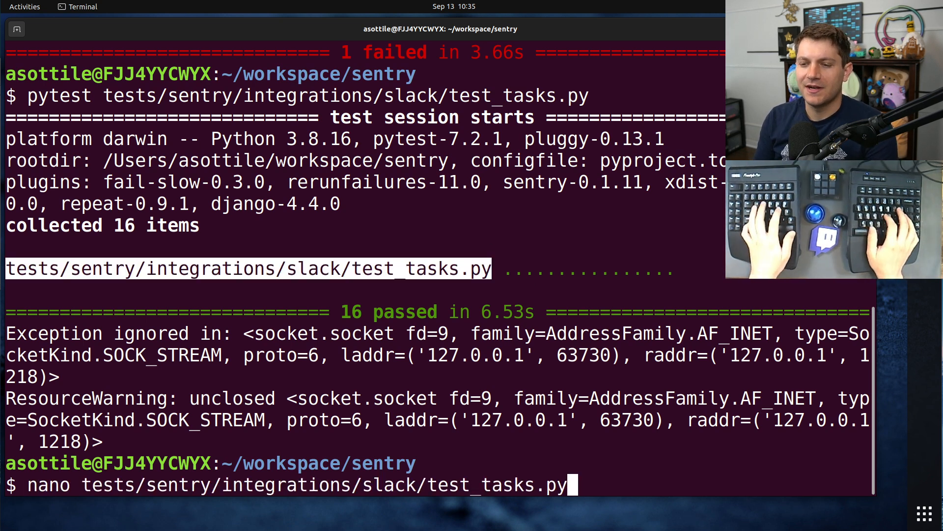
pyautogui.press('Return')
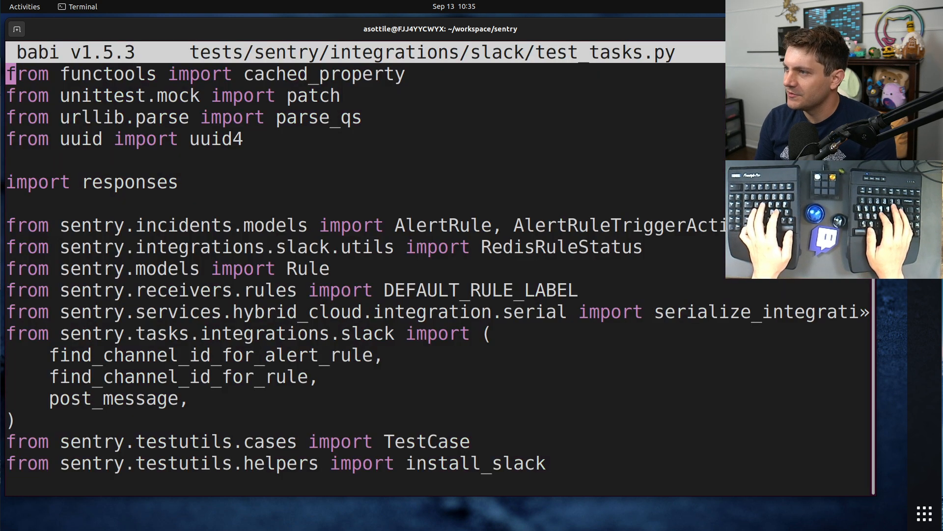
pyautogui.write('test_task')
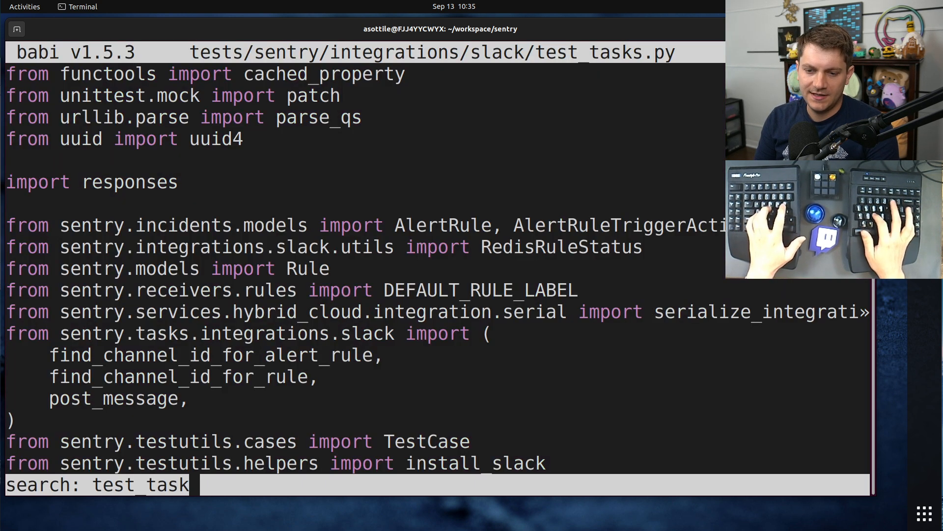
pyautogui.write('_Existing_rule')
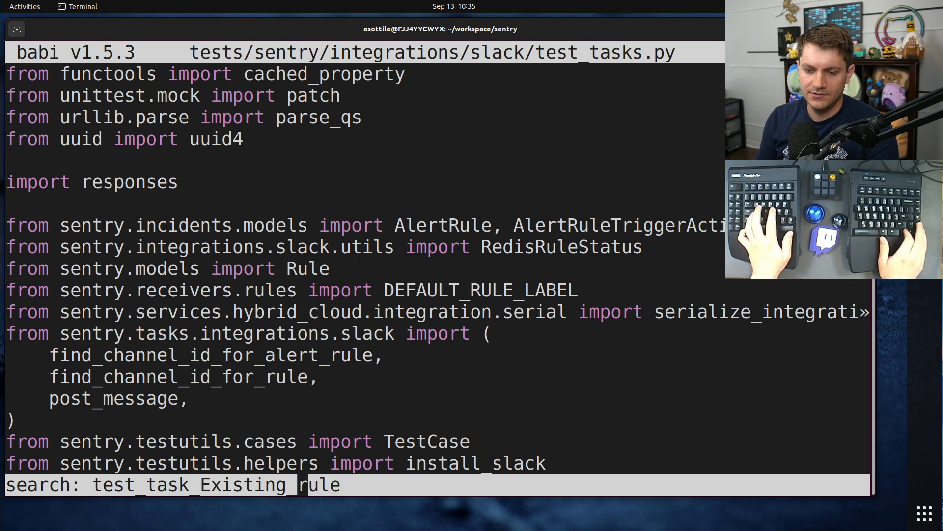
pyautogui.press('Enter')
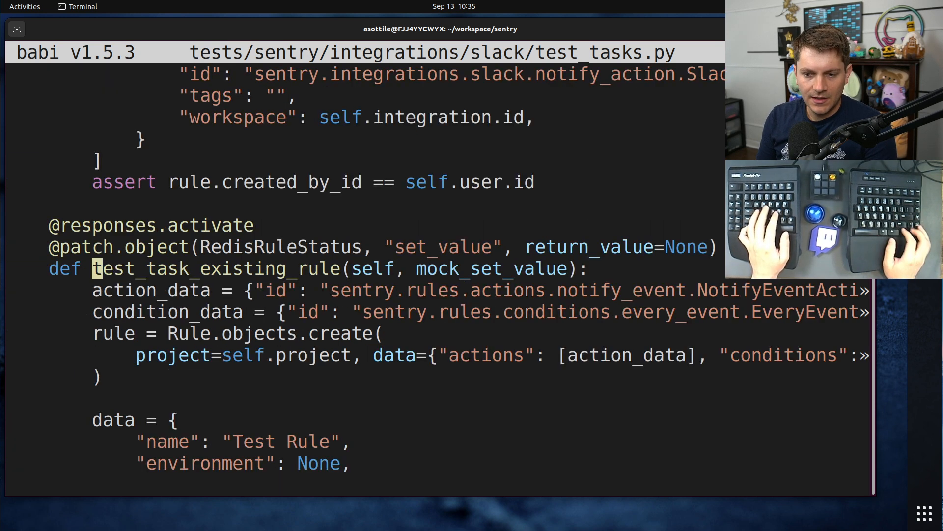
pyautogui.scroll(-3)
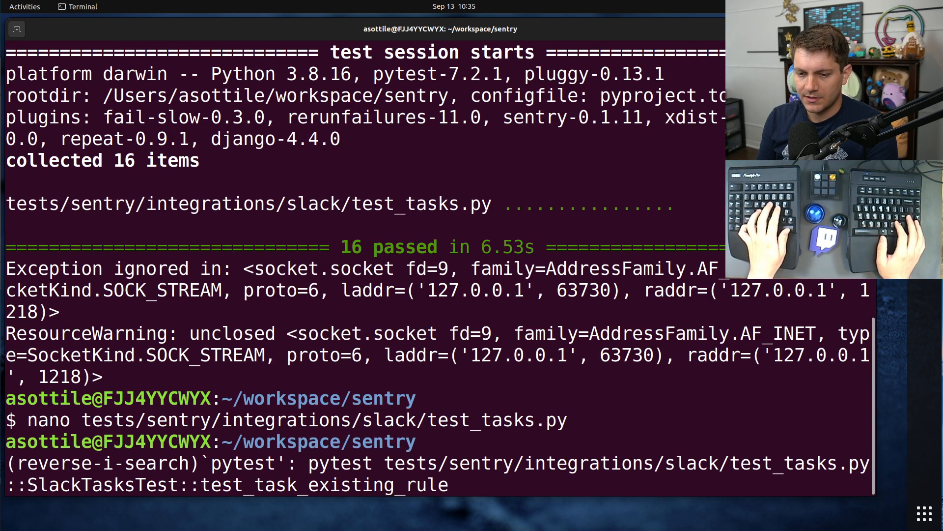
# - Rerun the recalled single-test command; test_task_existing_rule passes (1 passed in 3.49s)
pyautogui.press('Enter')
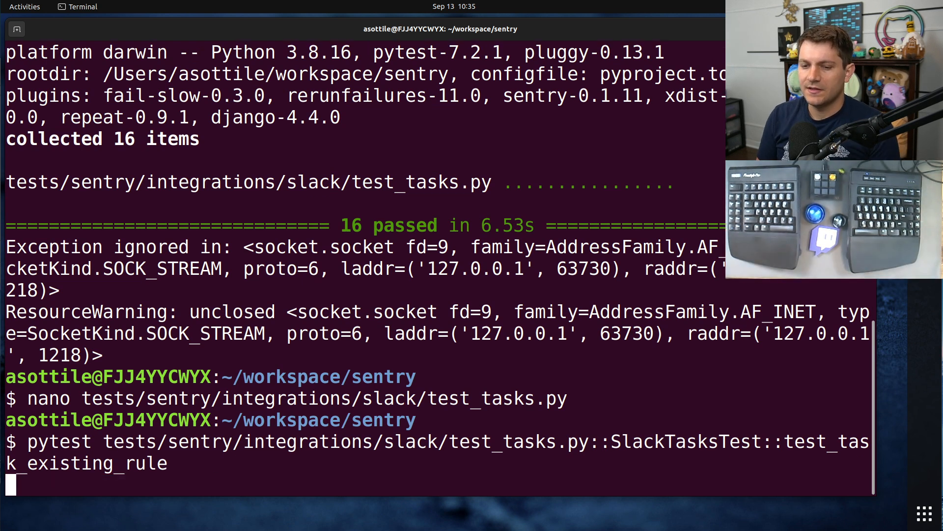
pyautogui.press('Return')
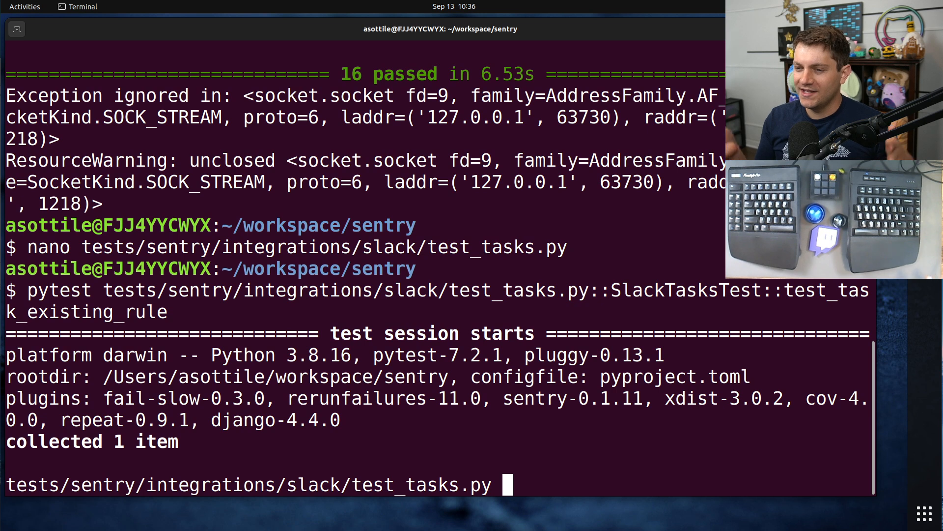
pyautogui.press('Return')
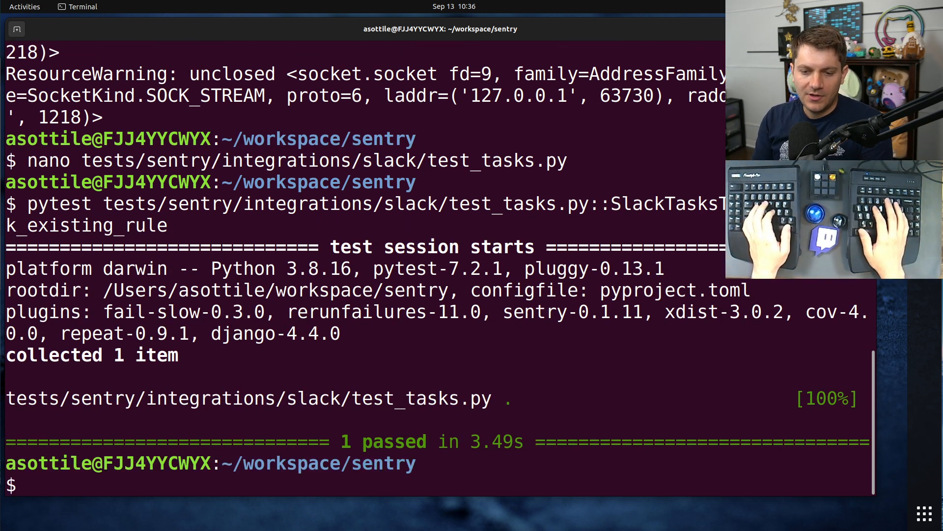
# - Run detect-test-pollution on test_tasks.py, identifying InRegionMode::test_post_message_failure as the polluter
pyautogui.write('detect-test-pollution')
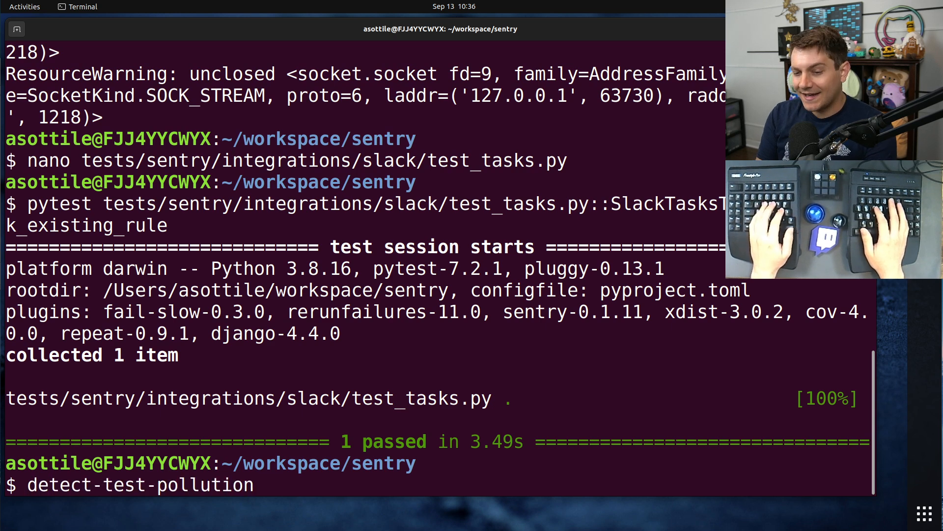
pyautogui.write('--tests')
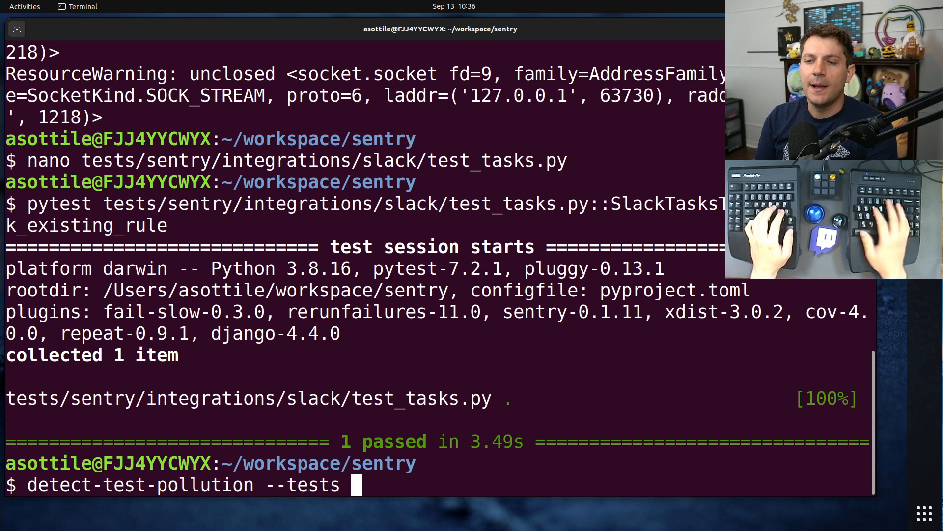
pyautogui.moveTo(104, 203); pyautogui.dragTo(578, 204)
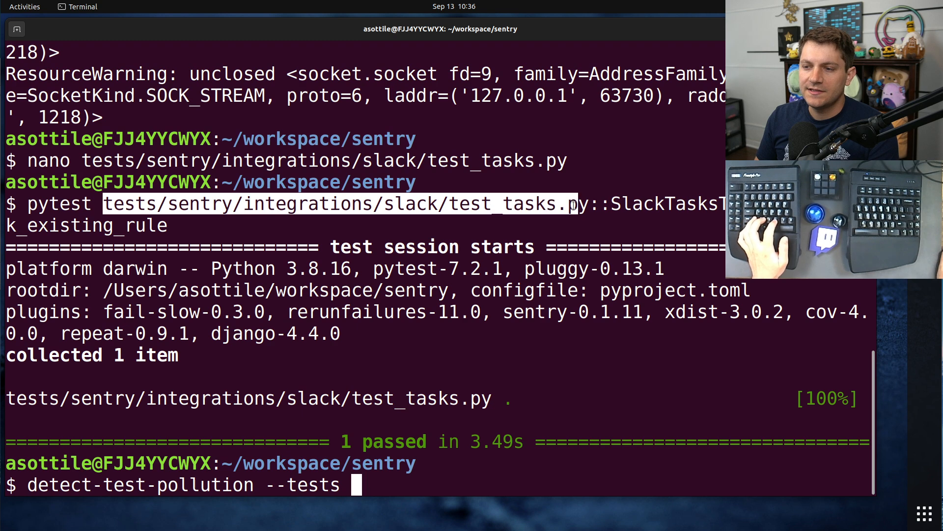
pyautogui.write('tests/sentry/integrations/slack/test_tasks.py --fa')
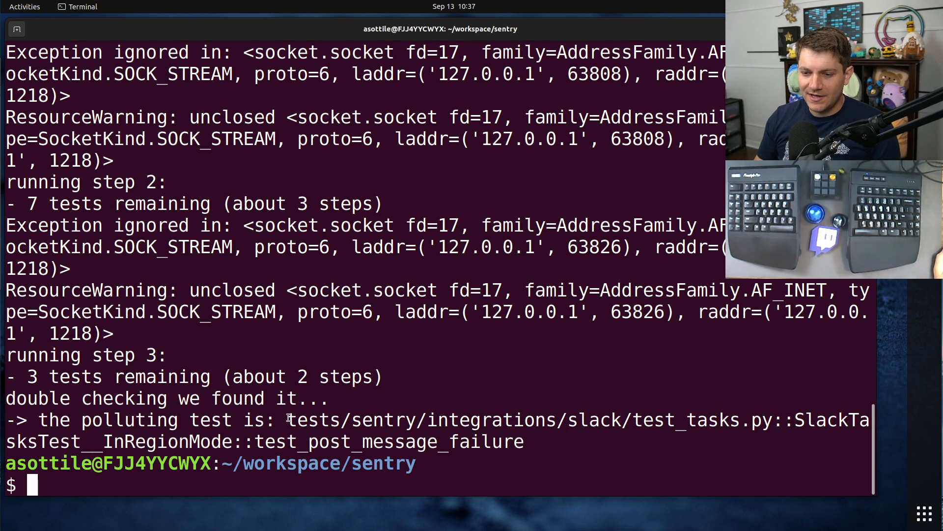
pyautogui.moveTo(287, 419); pyautogui.dragTo(523, 442)
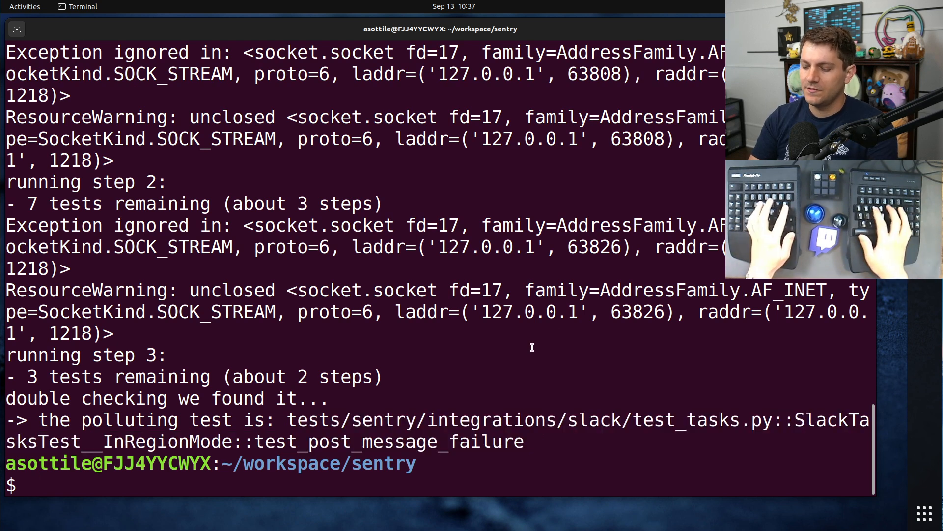
# - Run test_post_message_failure with test_task_existing_rule, reproducing 1 failed, 1 passed
pyautogui.write('pytest tests/sentry/integrations/slack/test_tasks.py::SlackTasksTest__InRegionMode::test_post_message_failure tests/sentry/integrations/slack/test_tasks.py::SlackTasksTest::test_task_existing_rule')
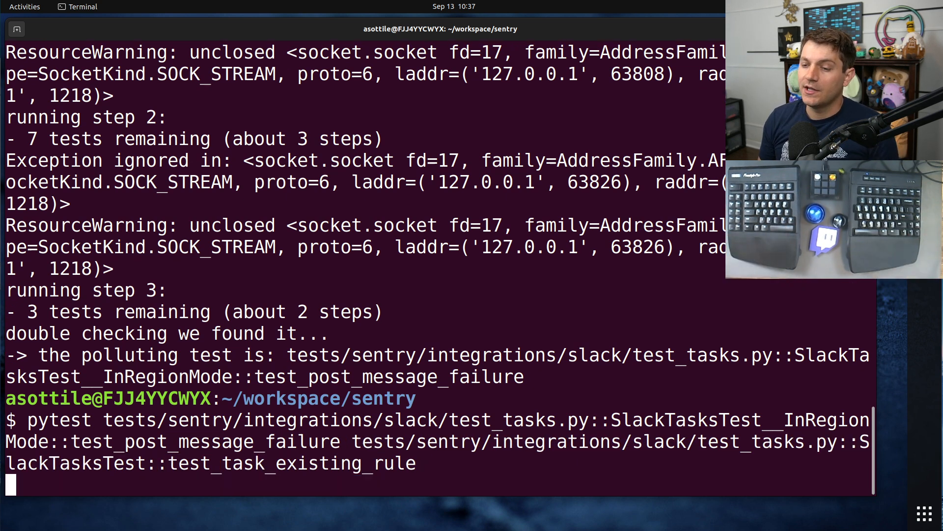
pyautogui.press('Return')
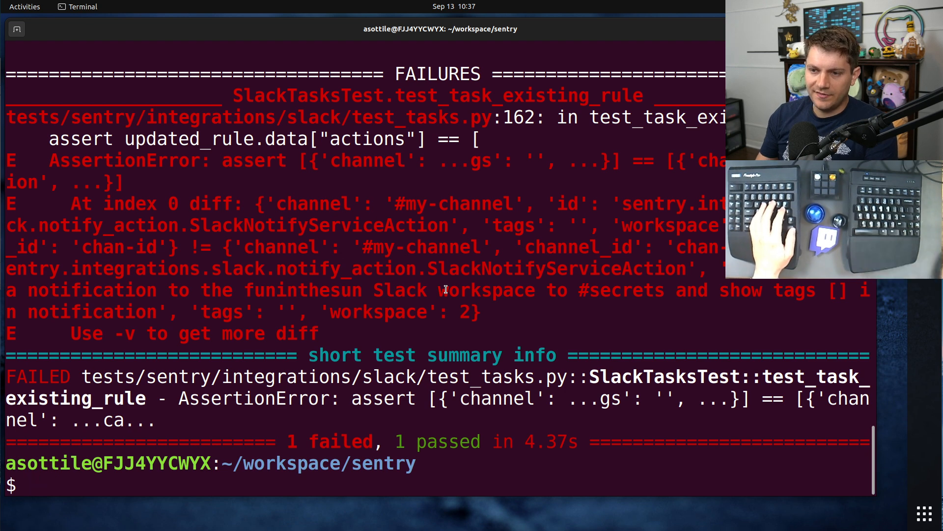
pyautogui.write('nano tests')
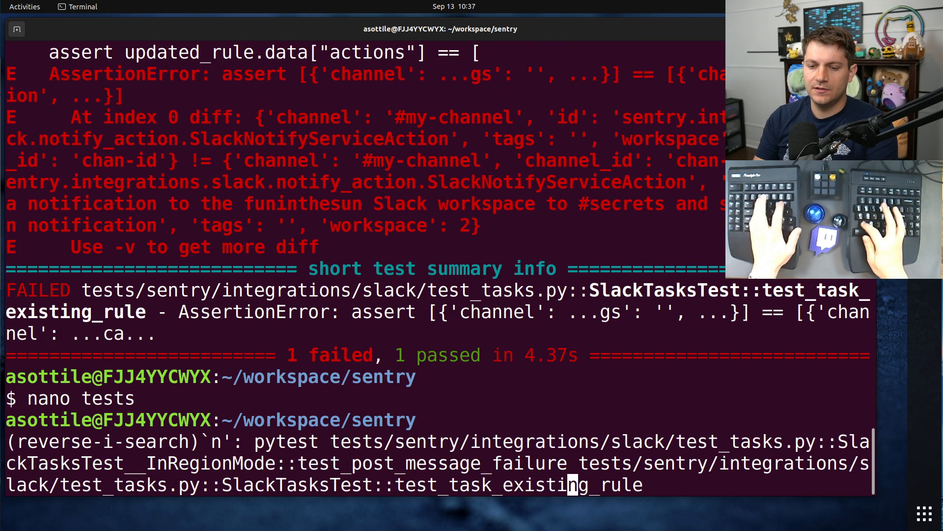
# - Reopen test_tasks.py, scroll through its tests, and search for test_task_existing_rule
pyautogui.press('Enter')
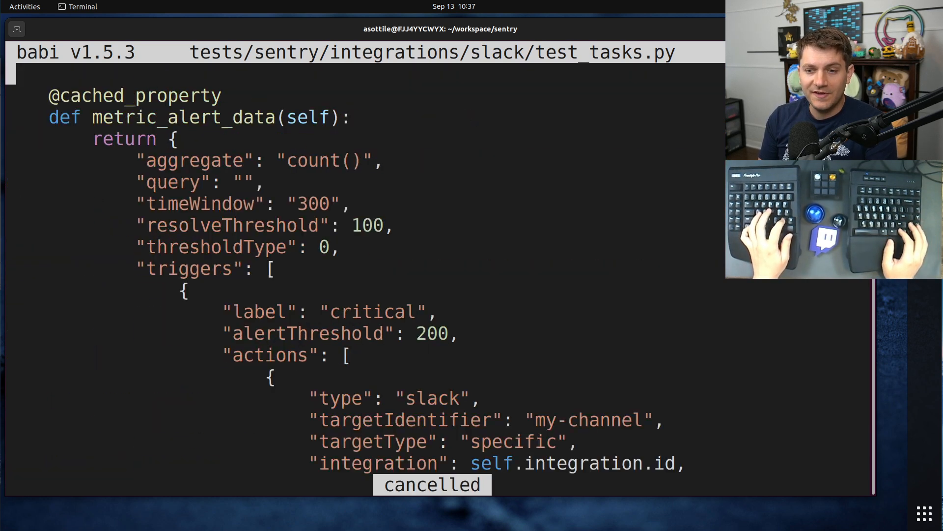
pyautogui.scroll(-3)
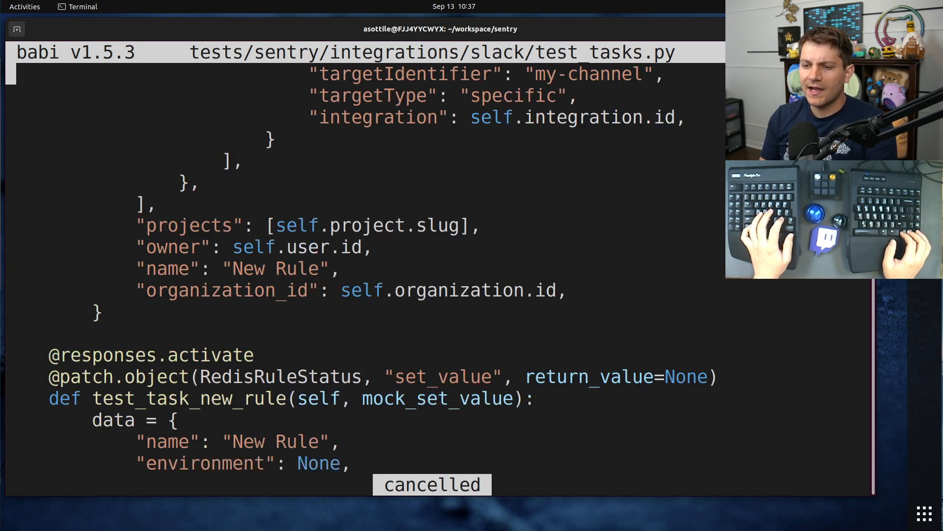
pyautogui.scroll(-3)
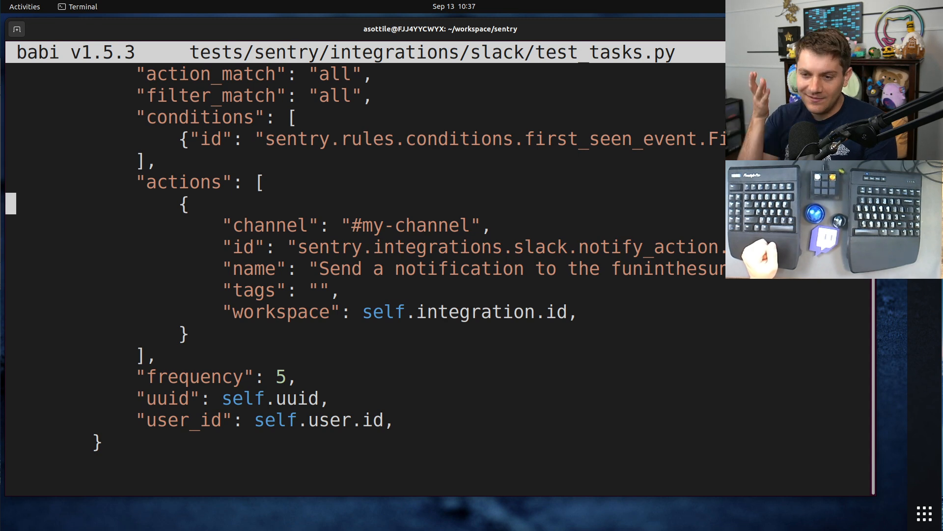
pyautogui.scroll(-3)
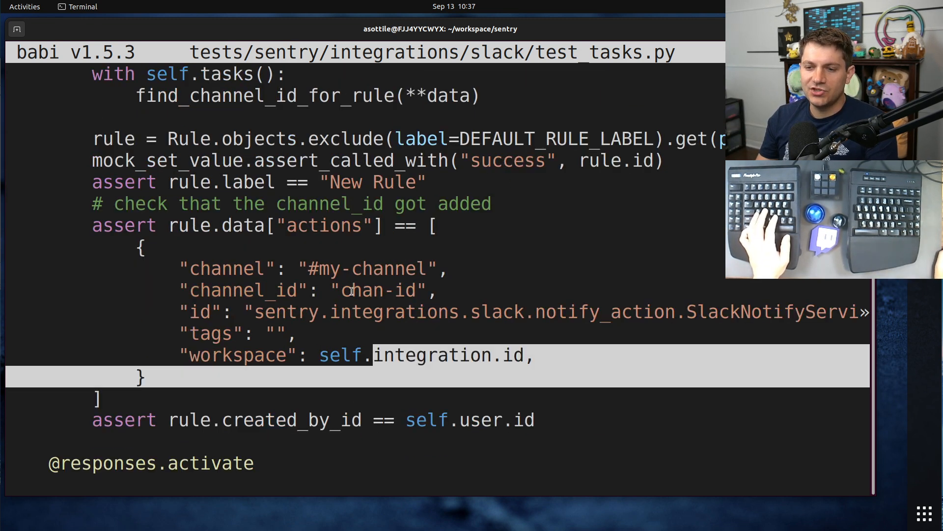
pyautogui.write('te')
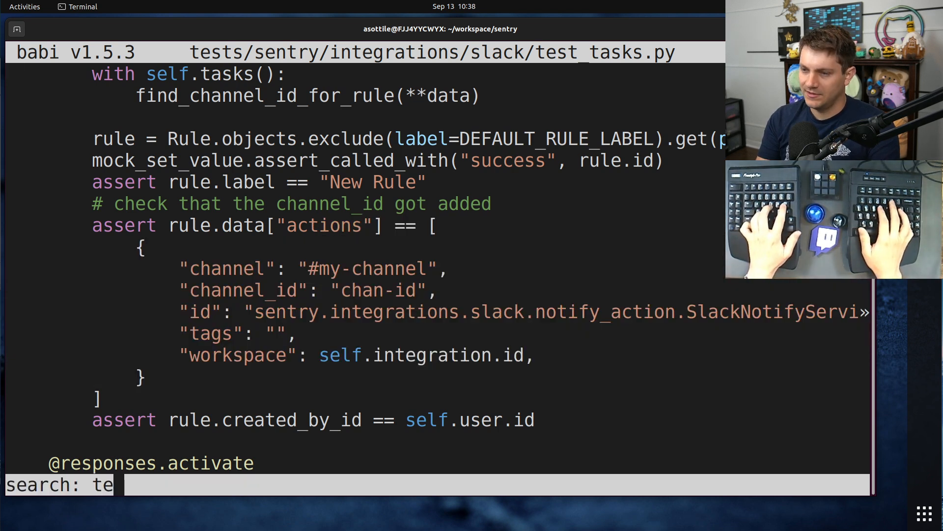
pyautogui.write('st_task')
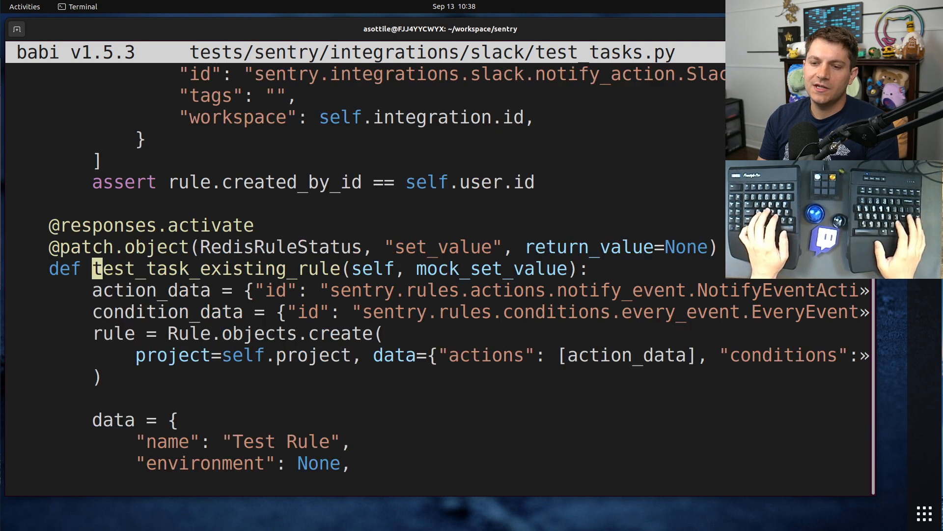
pyautogui.scroll(-3)
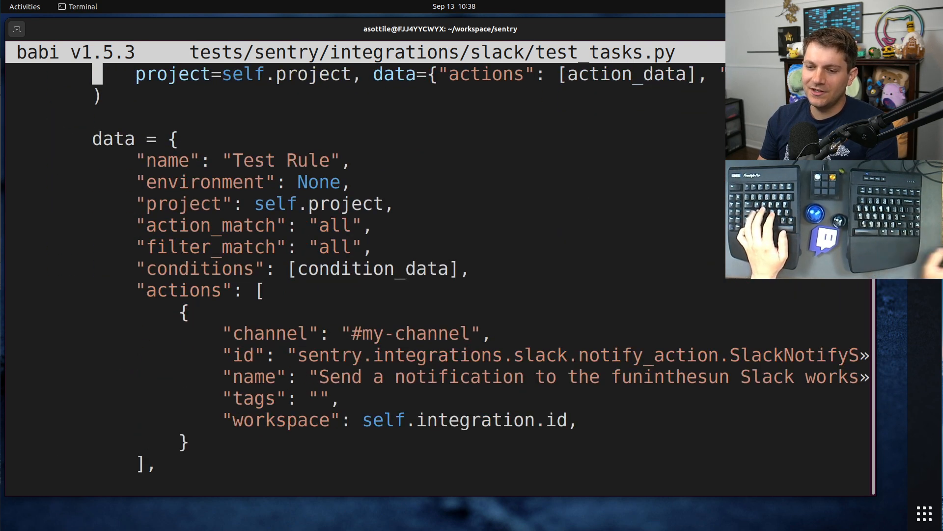
pyautogui.click(267, 376)
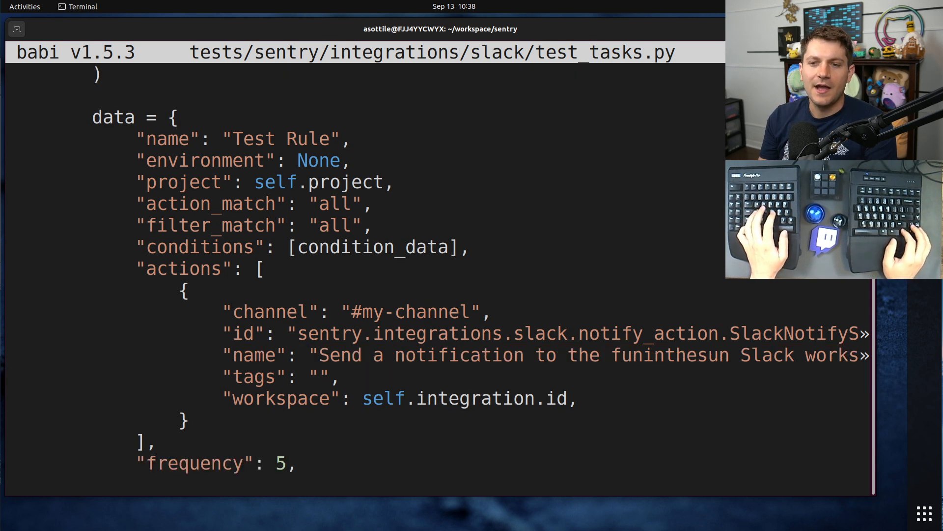
pyautogui.scroll(-3)
pyautogui.write('class')
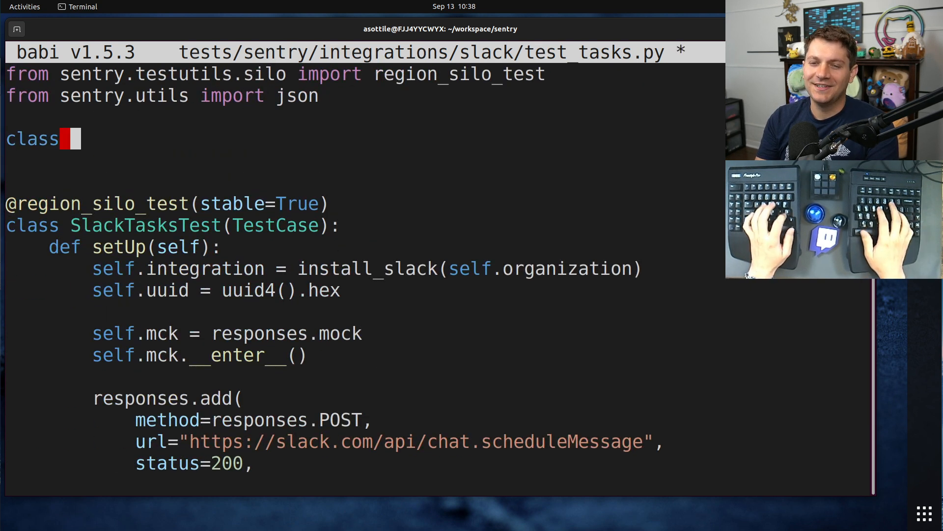
# - Write class WtfDict(dict) whose __del__(self, k) calls breakpoint() then super().__del__(k)
pyautogui.write('WtfDict(dic')
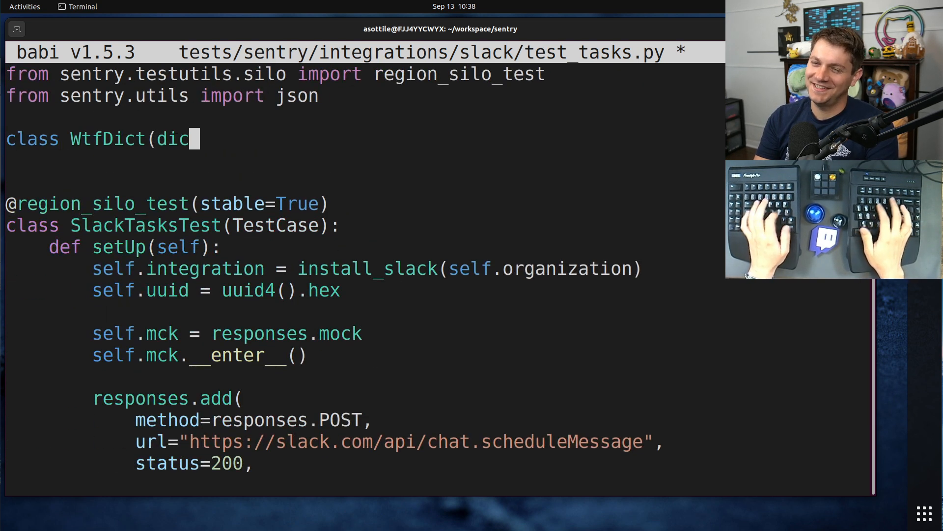
pyautogui.write('):')
pyautogui.write('def __de')
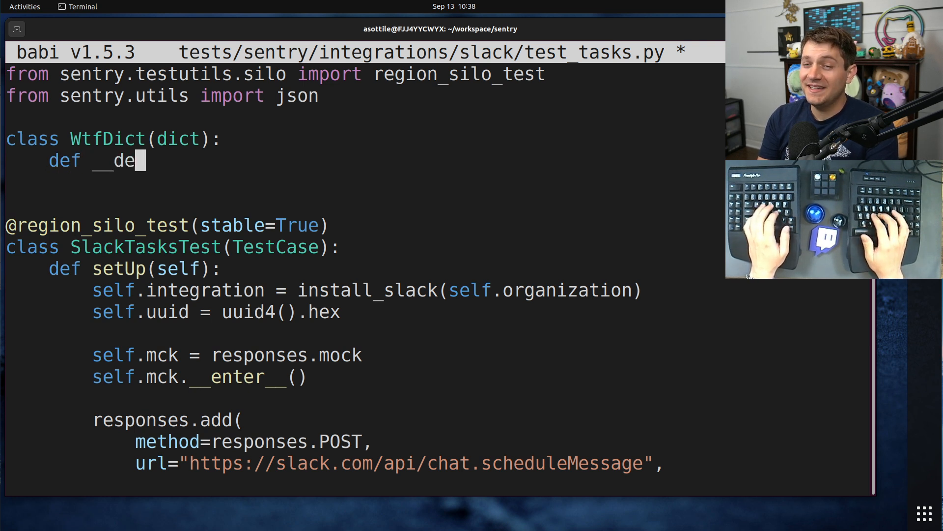
pyautogui.write('l__(self, k):')
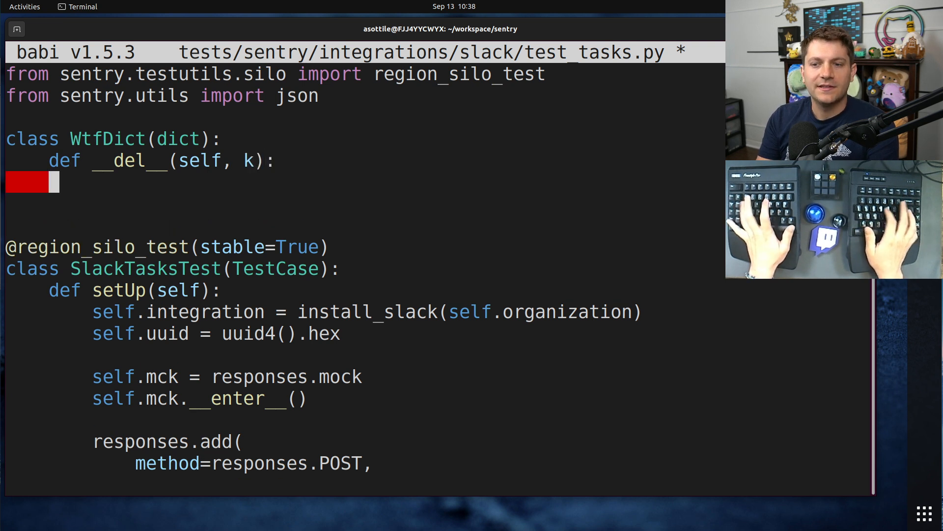
pyautogui.write('breakpoin')
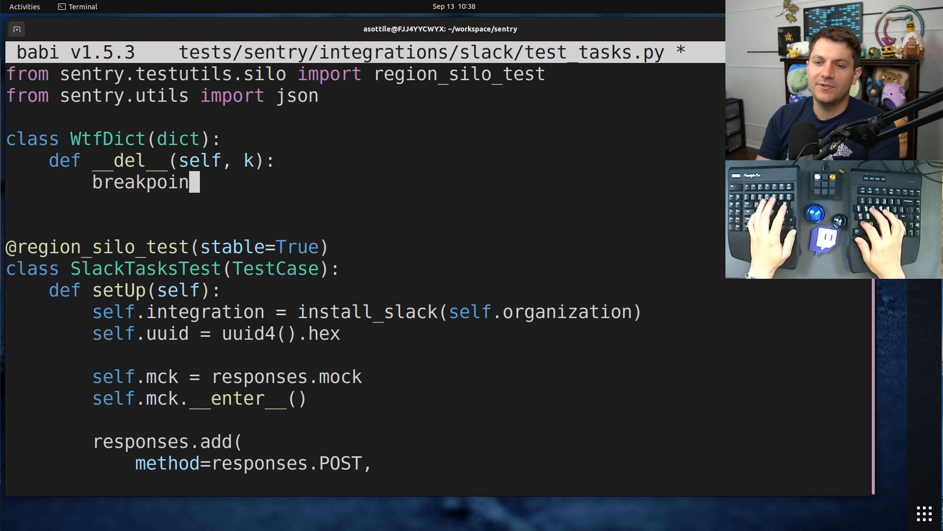
pyautogui.write('t()')
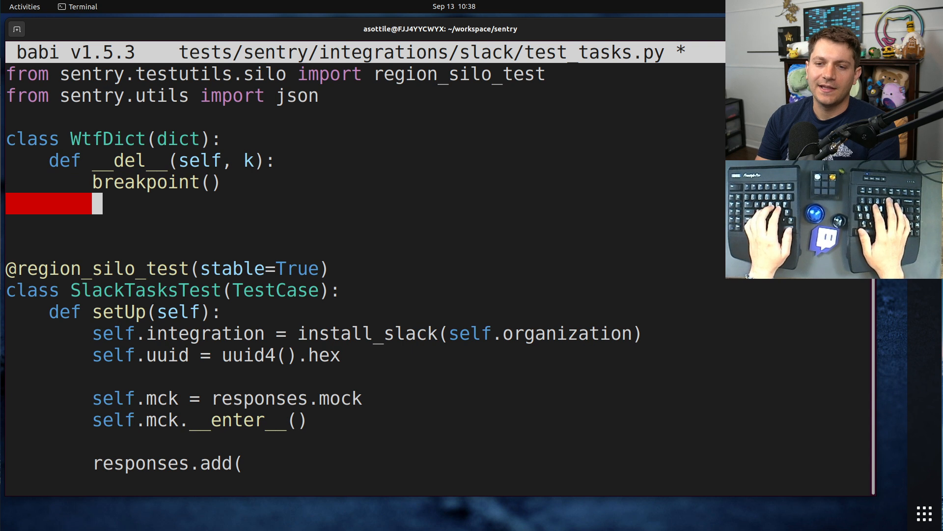
pyautogui.write('return sup')
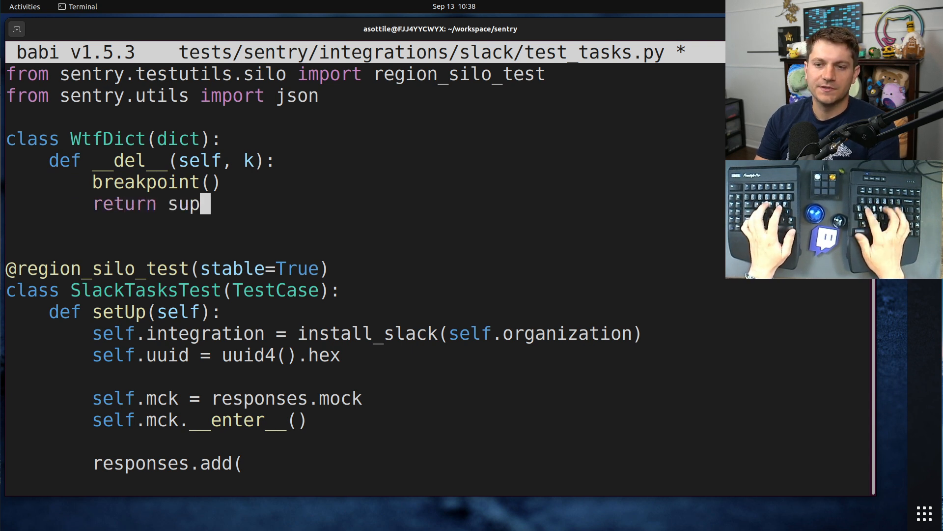
pyautogui.write('er().__del__(')
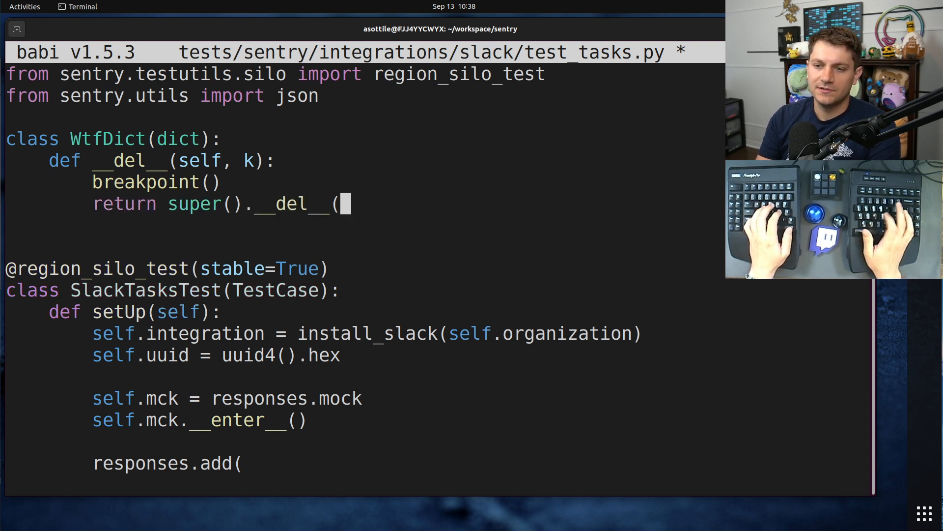
pyautogui.write('k)')
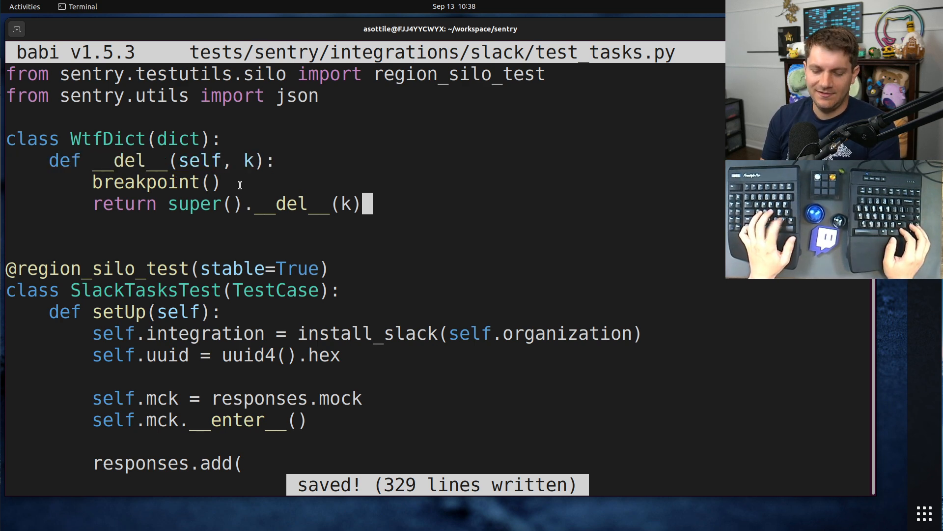
# - Wrap the rule's Slack action dictionary in WtfDict(...), then save and exit
pyautogui.scroll(-3)
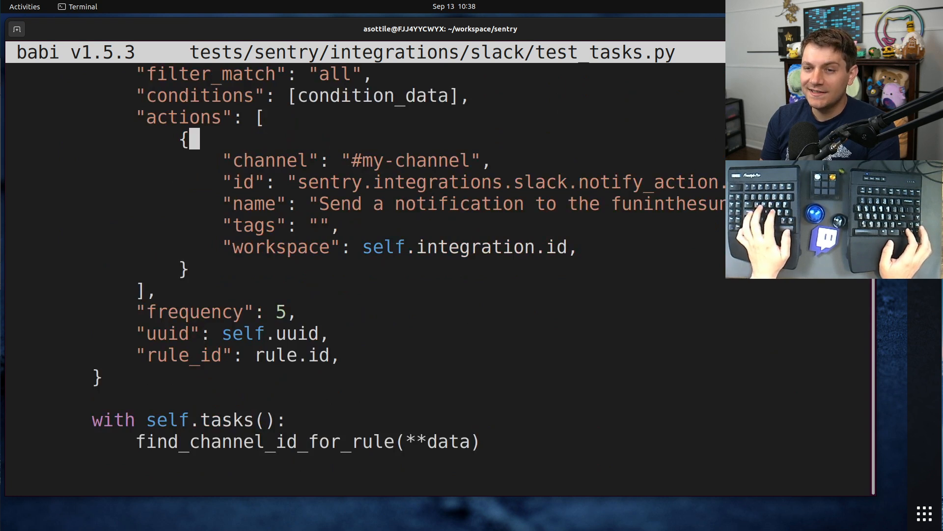
pyautogui.write('WtfDict(')
pyautogui.click(191, 269)
pyautogui.write(')')
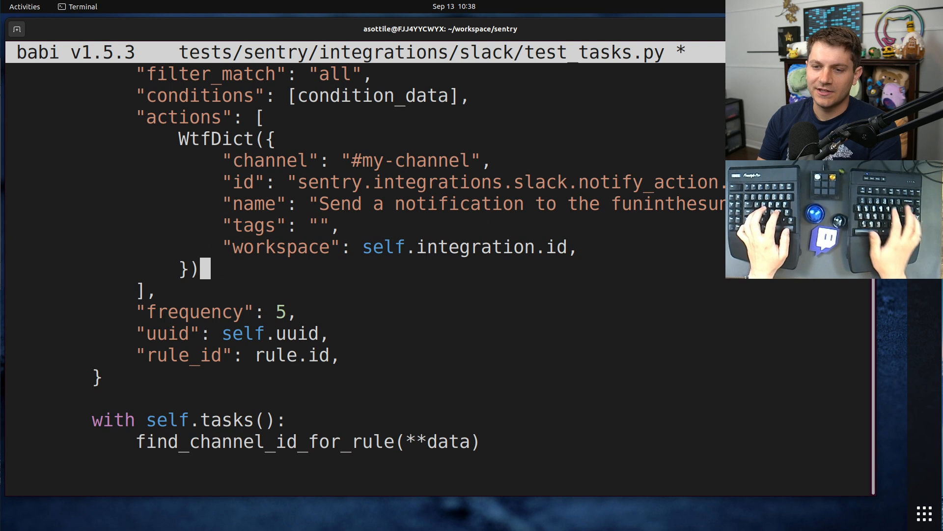
pyautogui.press('ctrl+s')
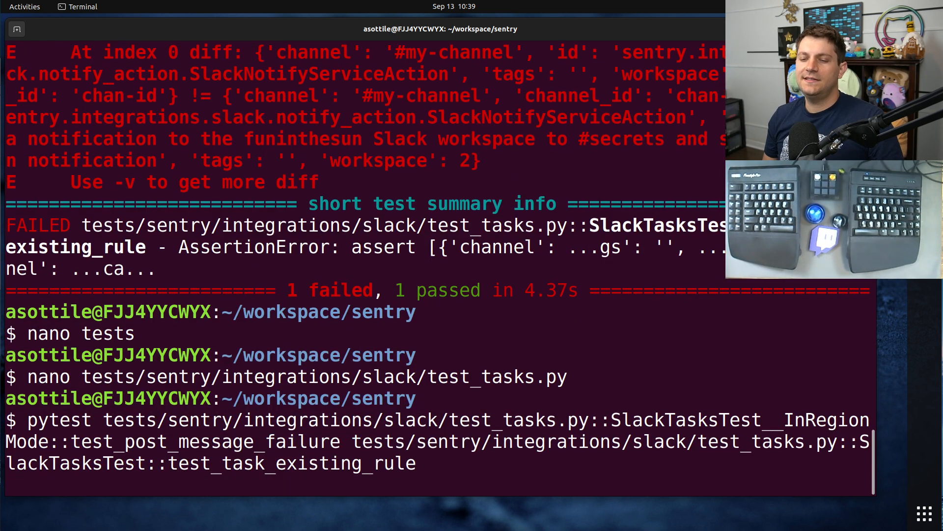
# - Run both Slack task tests, then revise the WtfDict class in test_tasks.py with nano and save
pyautogui.press('Return')
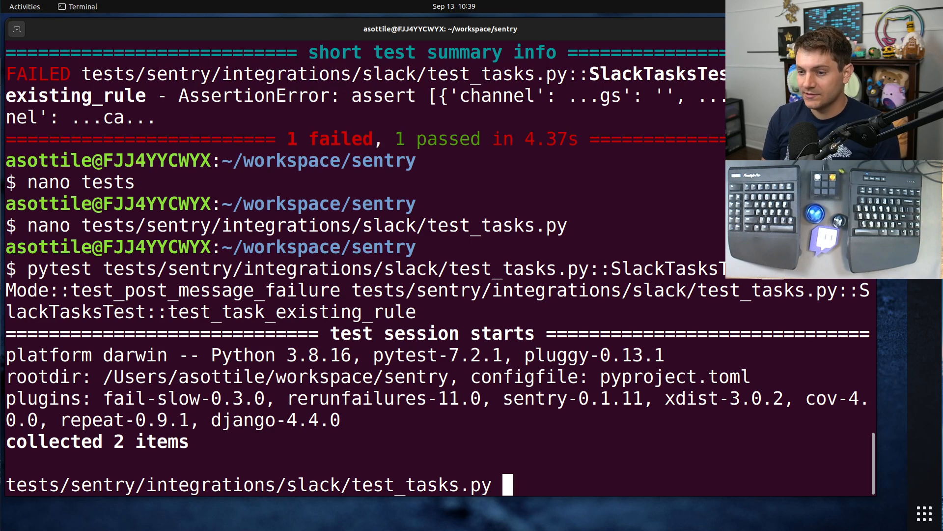
pyautogui.press('Return')
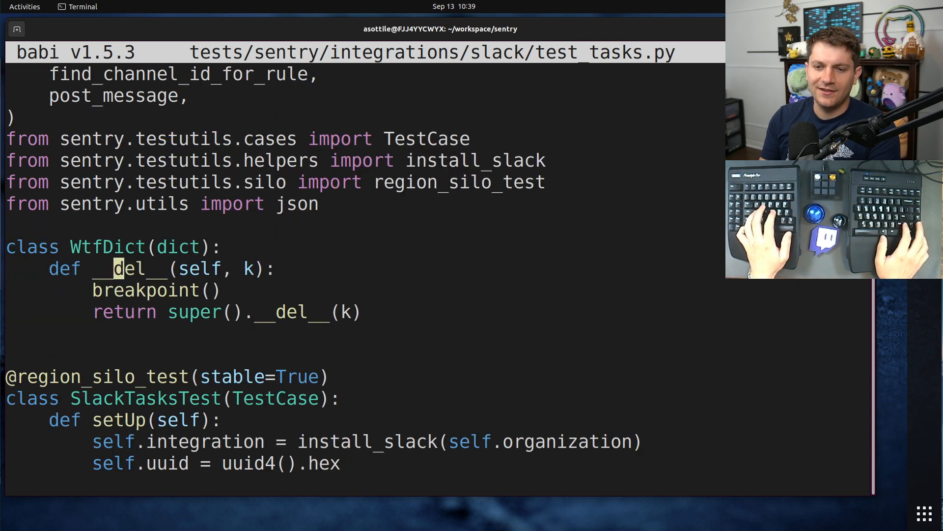
pyautogui.press('Enter')
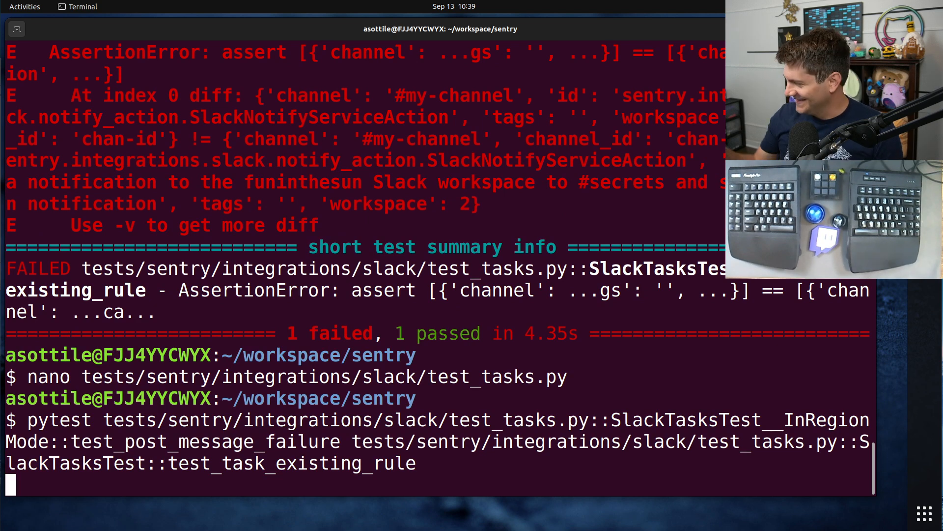
# - Rerun the tests, use pdb 'where' to trace to project_rules.py, copy that path, and quit
pyautogui.press('Return')
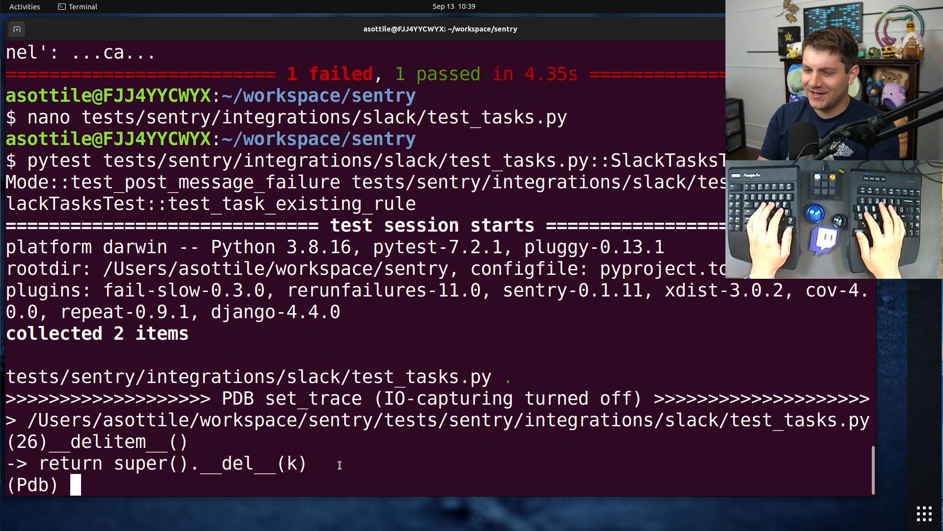
pyautogui.write('where')
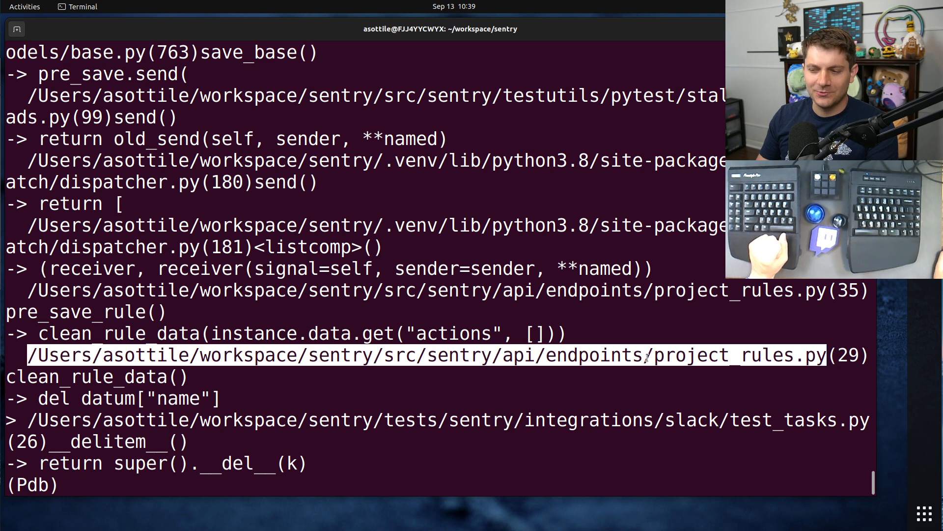
pyautogui.rightClick(648, 362)
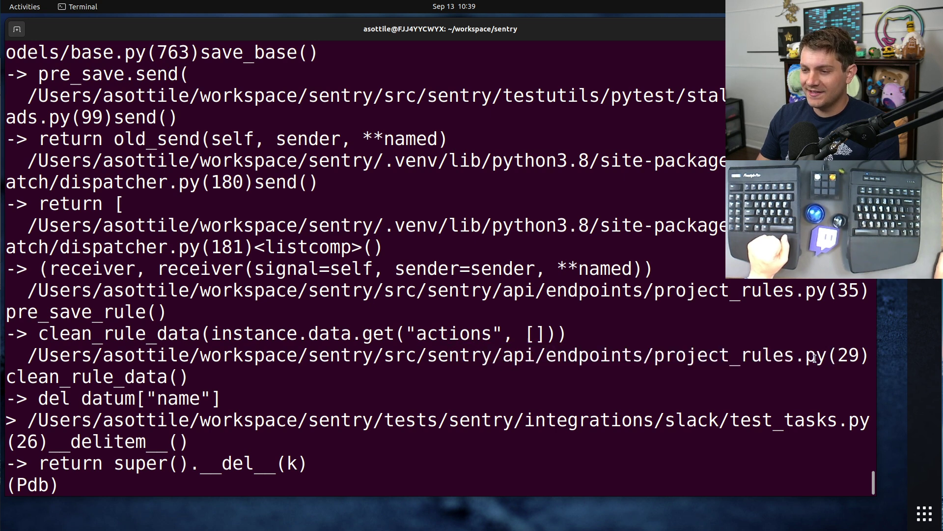
pyautogui.write('q')
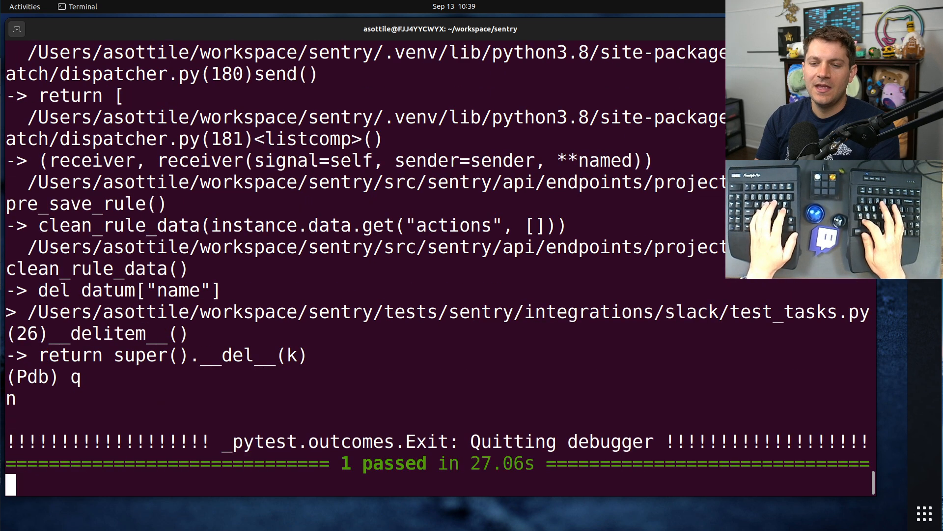
pyautogui.write('nano')
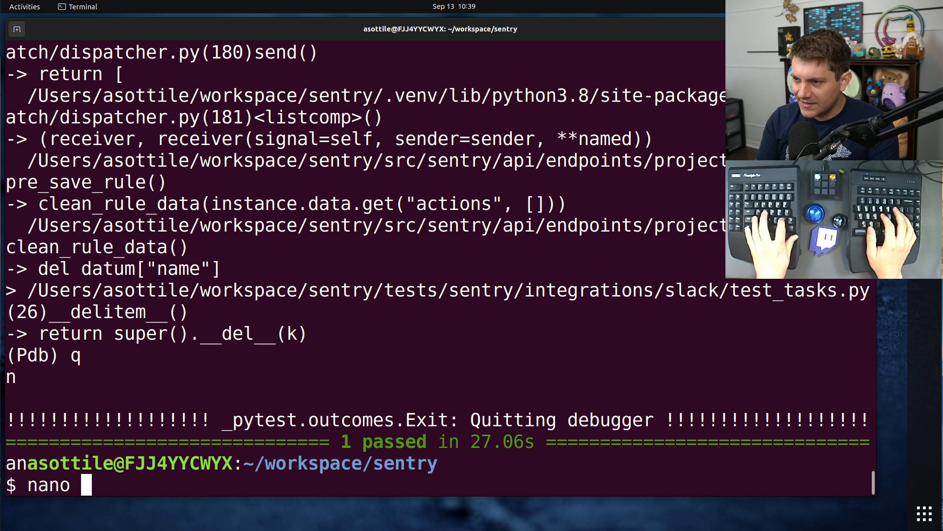
pyautogui.write('/Users/asottile/workspace/sentry/src/sentry/api/endpoints/project_rules.py')
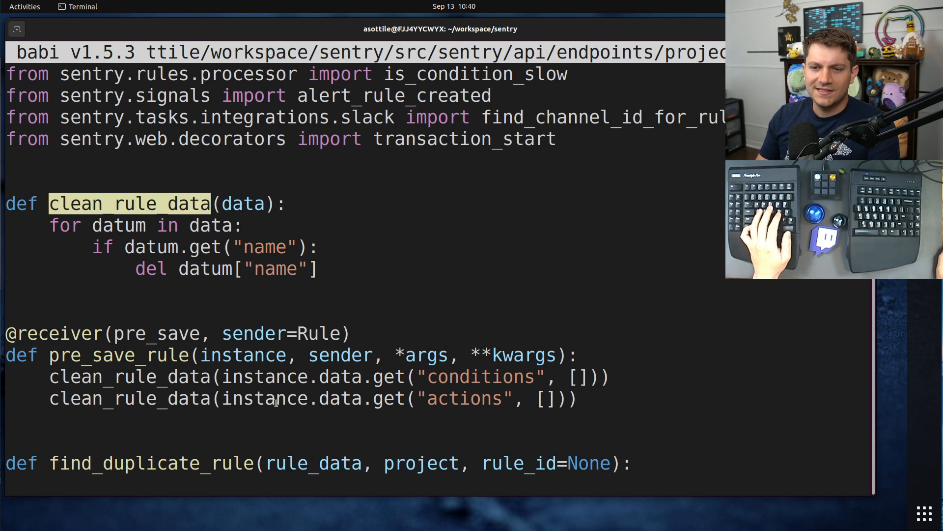
pyautogui.click(50, 333)
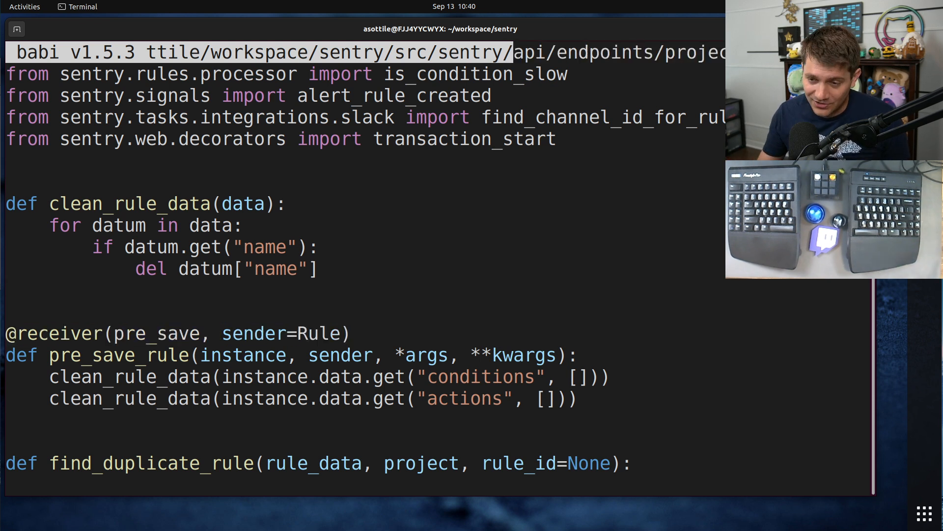
pyautogui.doubleClick(319, 333)
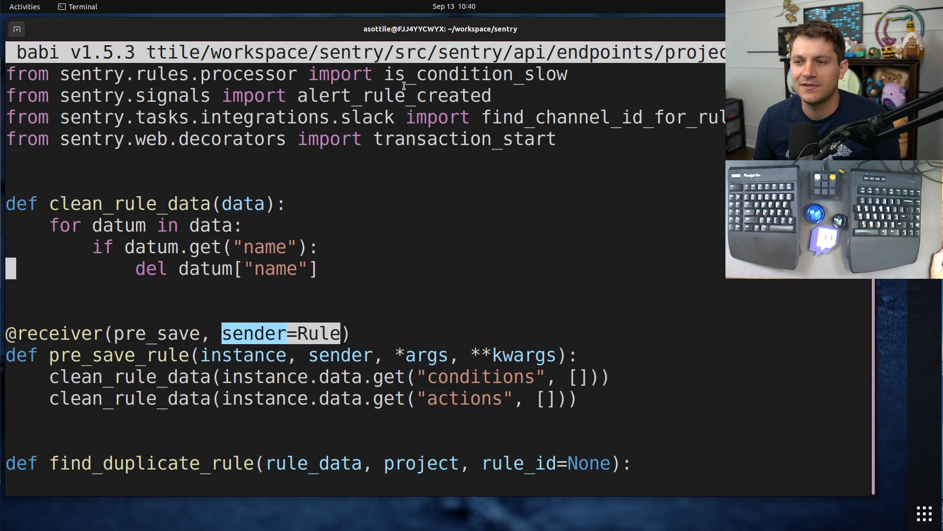
pyautogui.moveTo(519, 158)
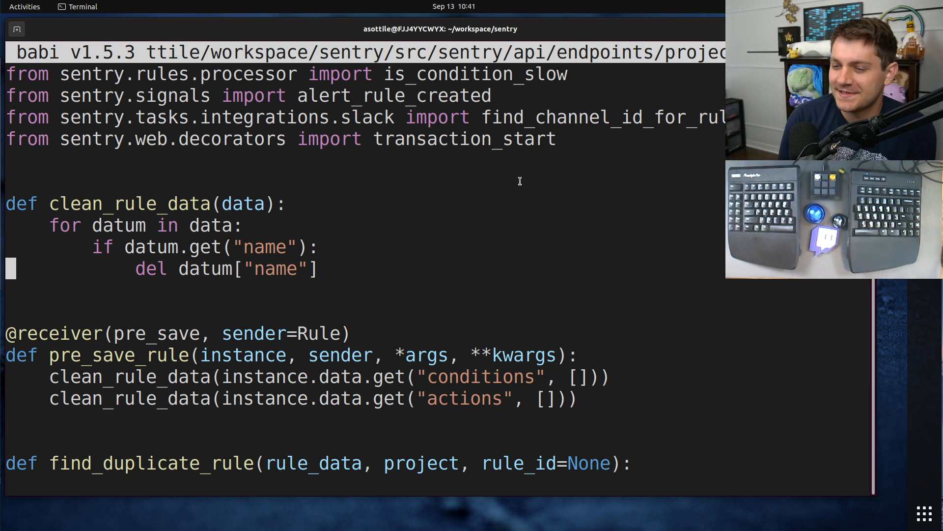
pyautogui.moveTo(488, 122)
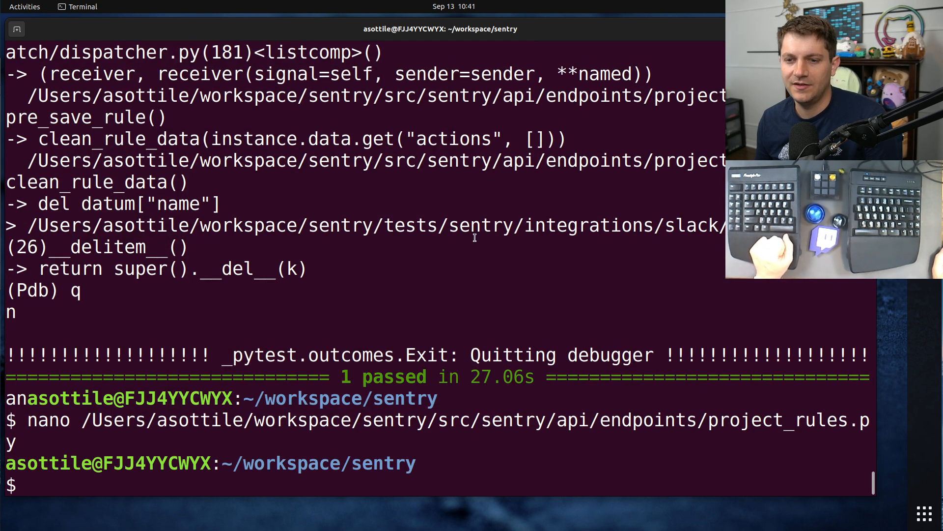
pyautogui.moveTo(458, 297)
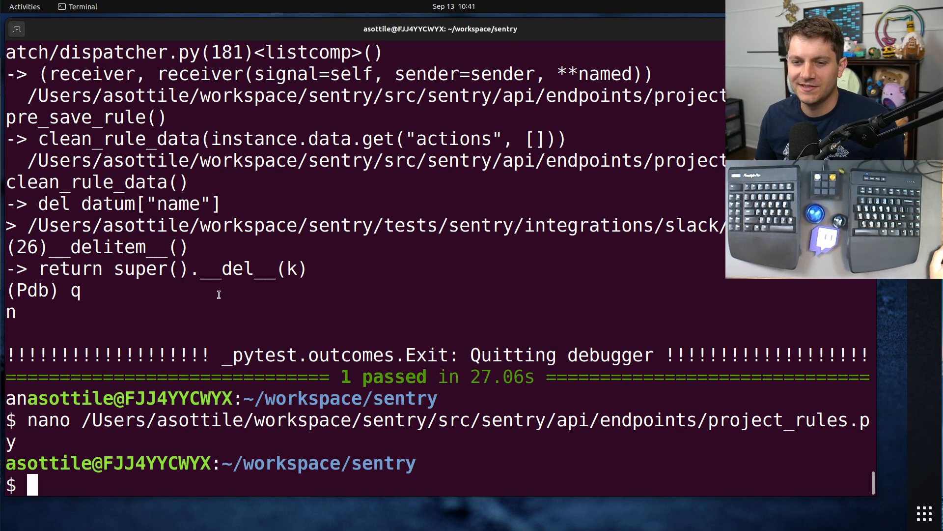
pyautogui.doubleClick(111, 247)
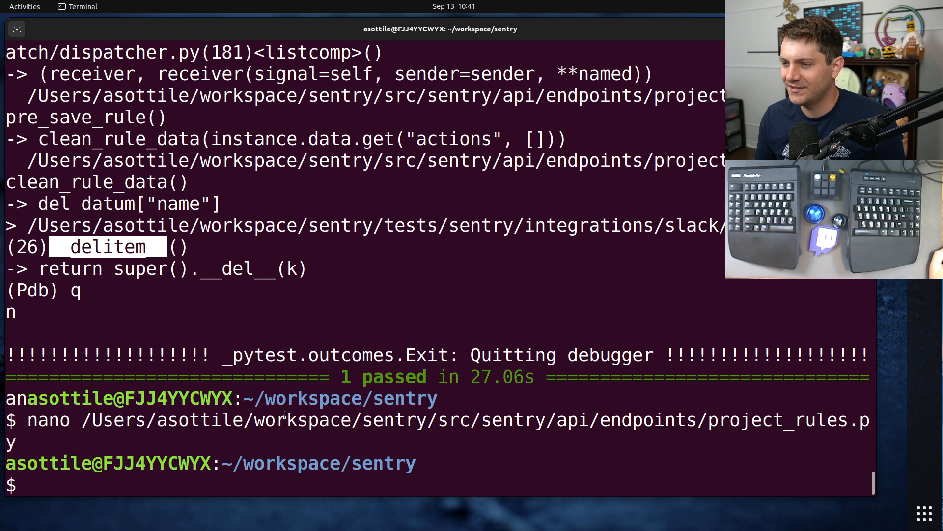
pyautogui.moveTo(292, 352)
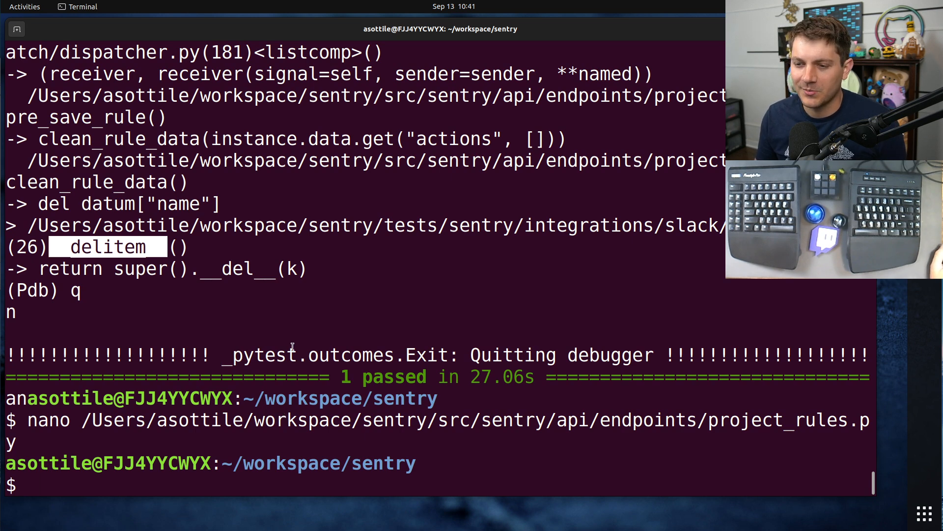